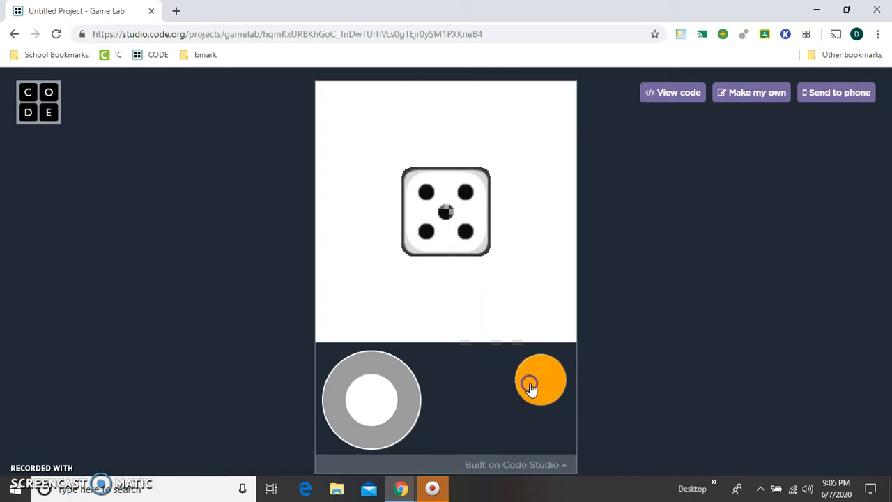
- Leave the finished dice game for the Code.org dashboard and create a new Game Lab project
click(541, 379)
text(c)
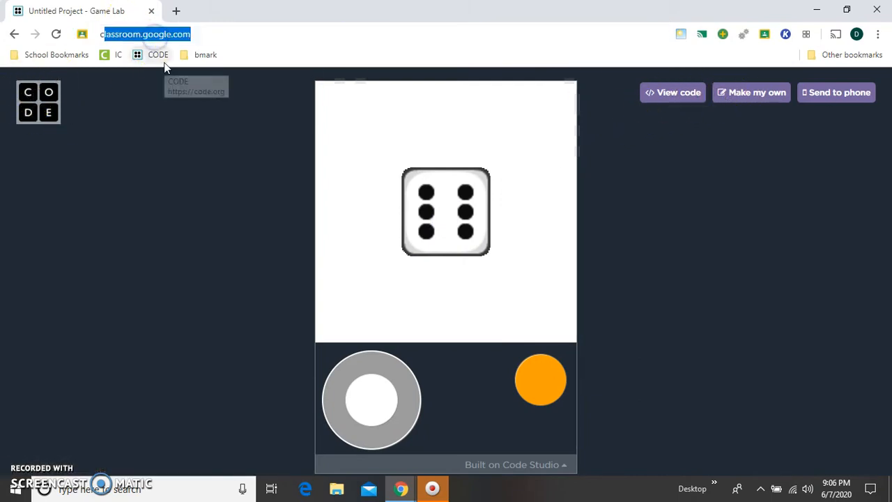
click(157, 56)
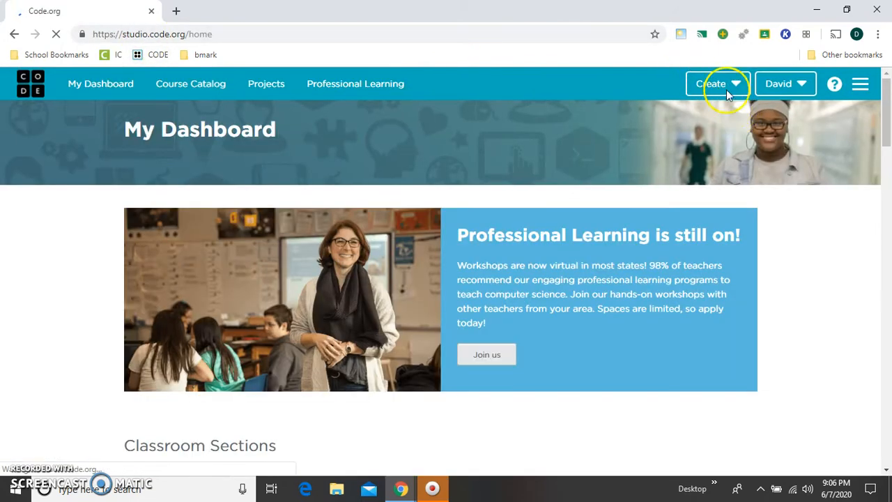
click(716, 84)
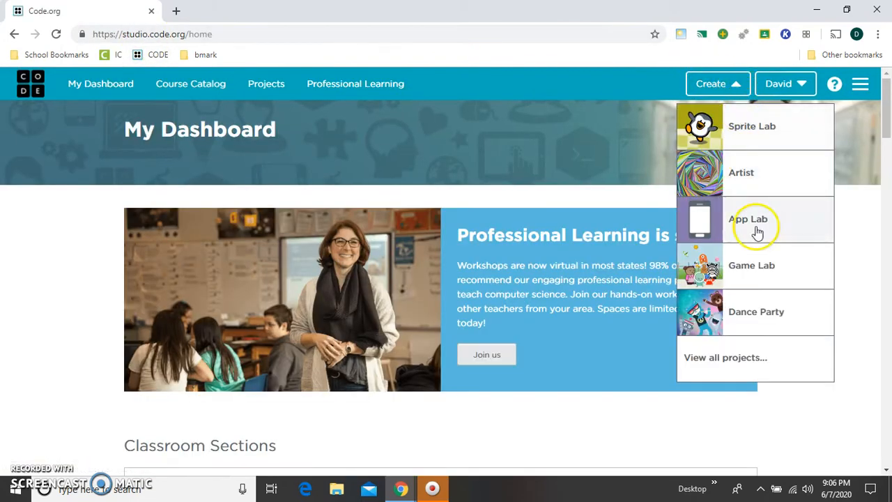
click(752, 265)
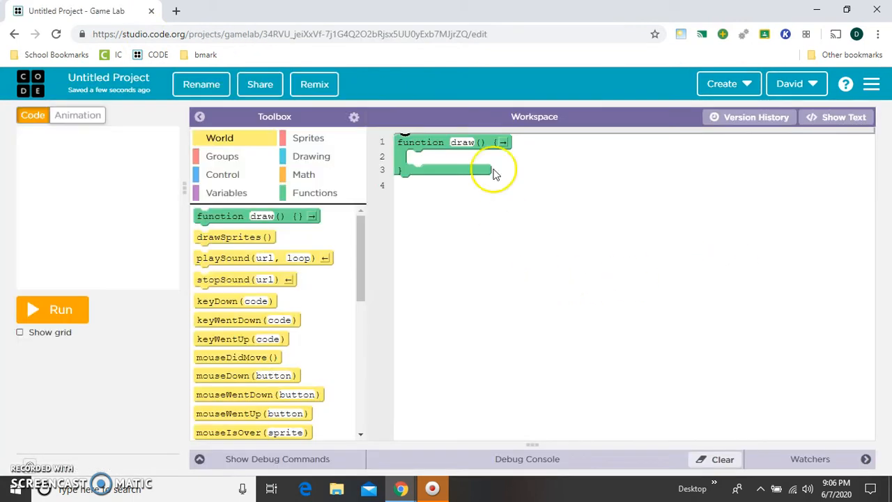
- Create the dice sprite with its animation and add drawSprites() inside the draw function
click(308, 138)
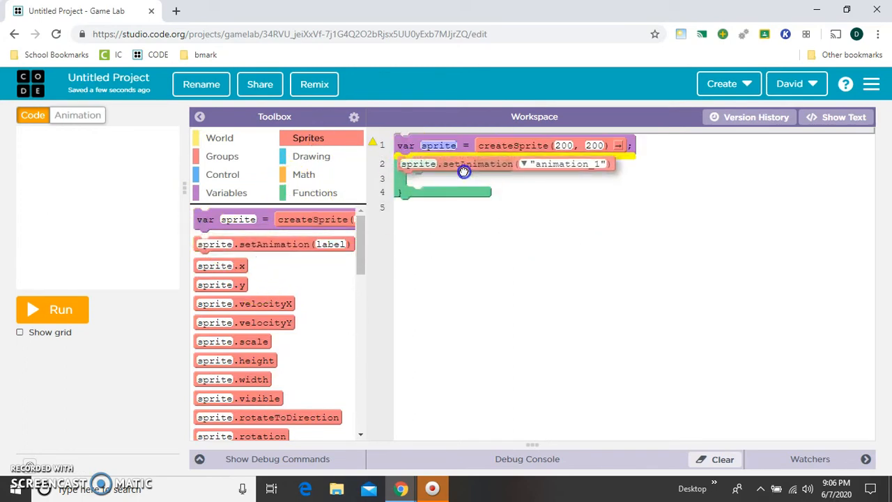
click(219, 138)
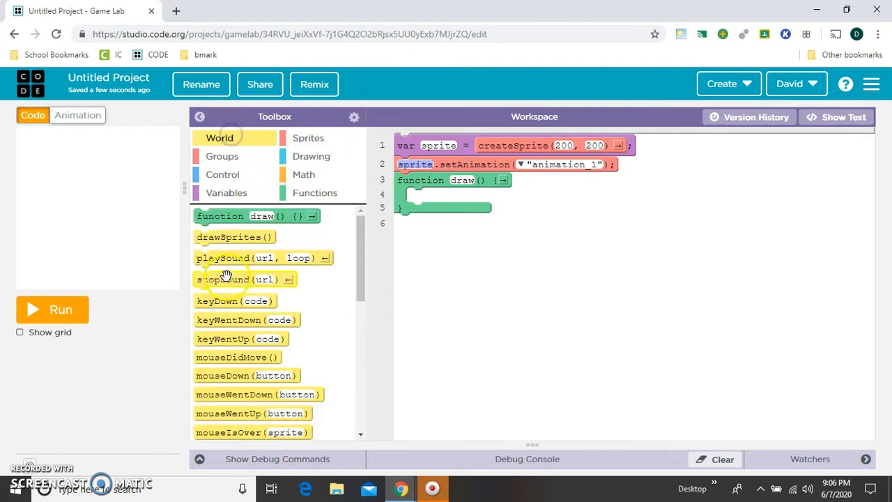
drag(234, 237, 452, 195)
text(dice)
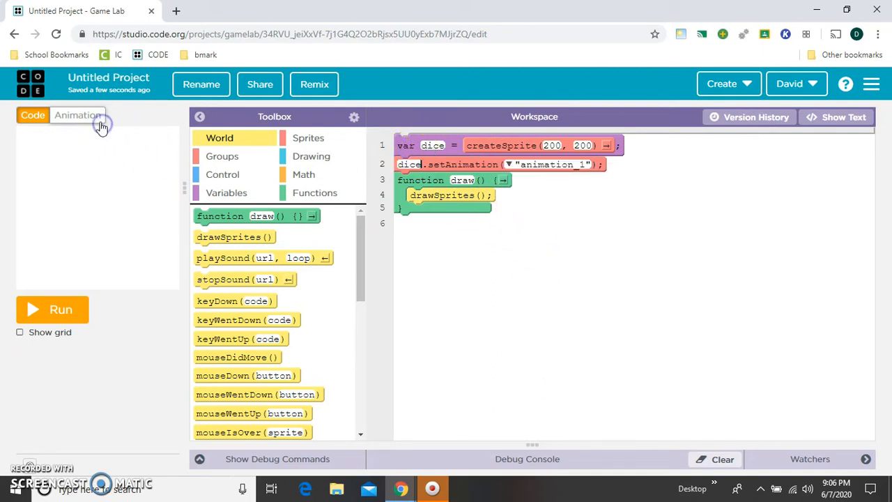
- Add a new animation and browse the Board games images for the white one-dot die
click(78, 115)
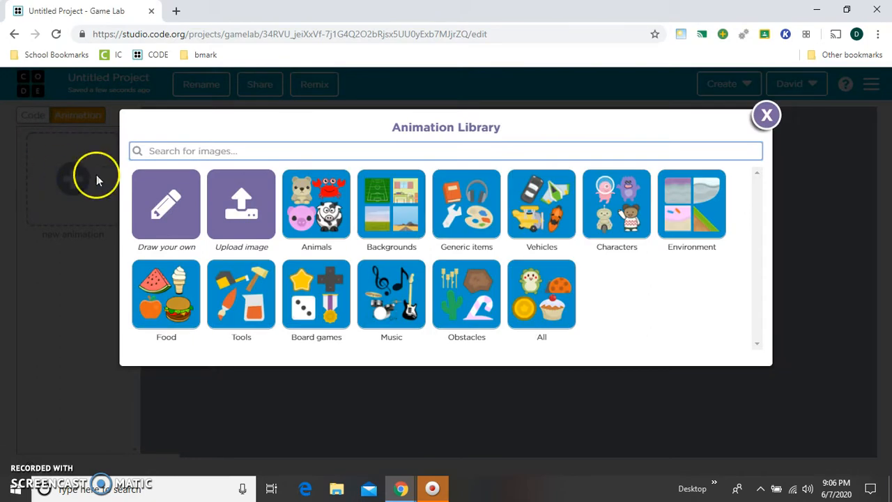
click(315, 294)
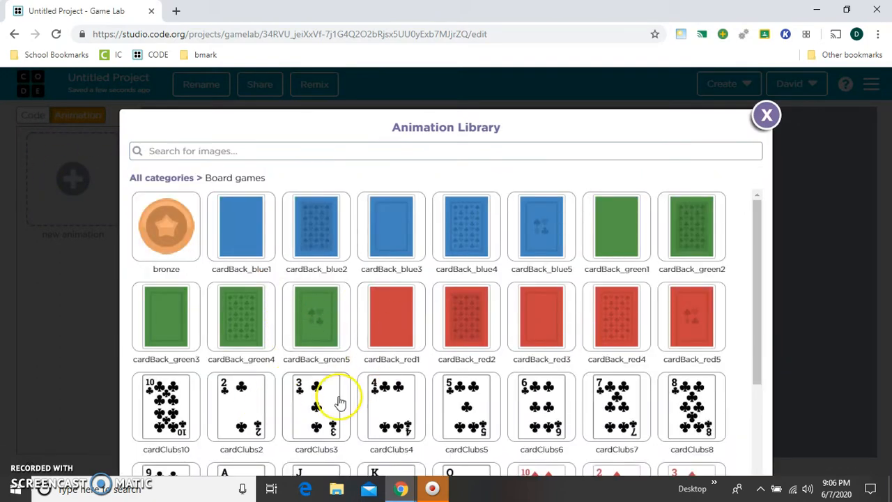
scroll(down, 3)
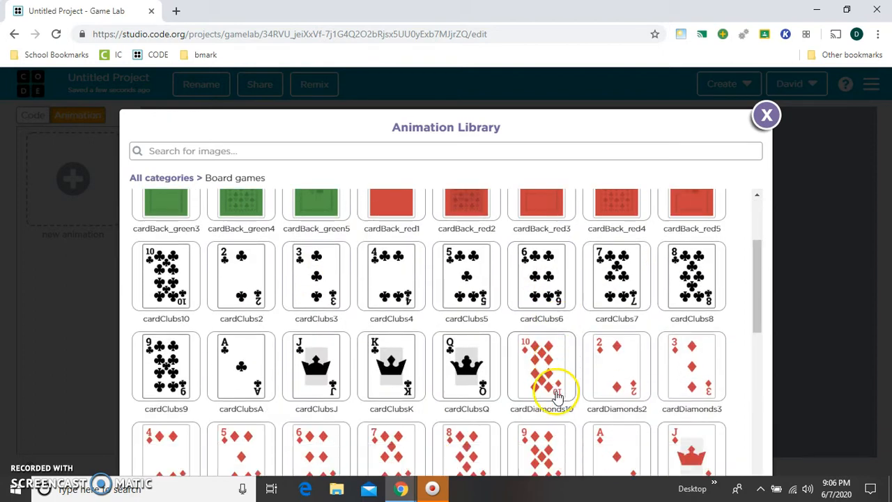
scroll(down, 3)
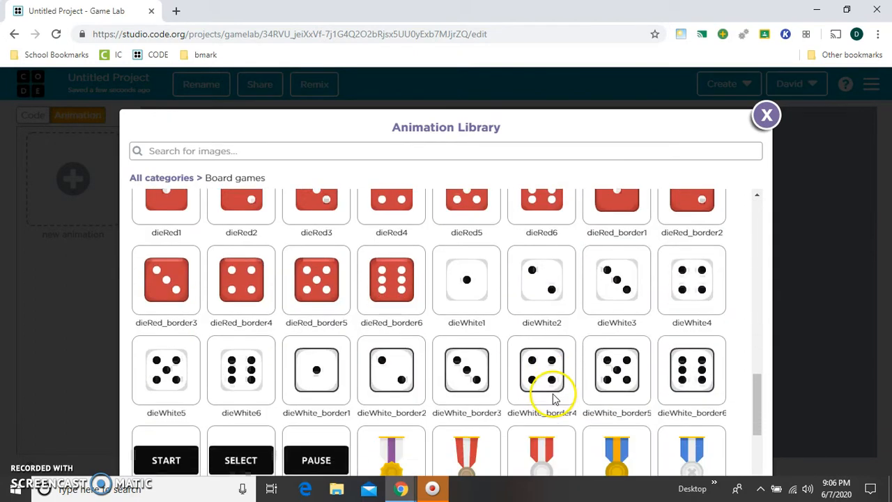
scroll(down, 3)
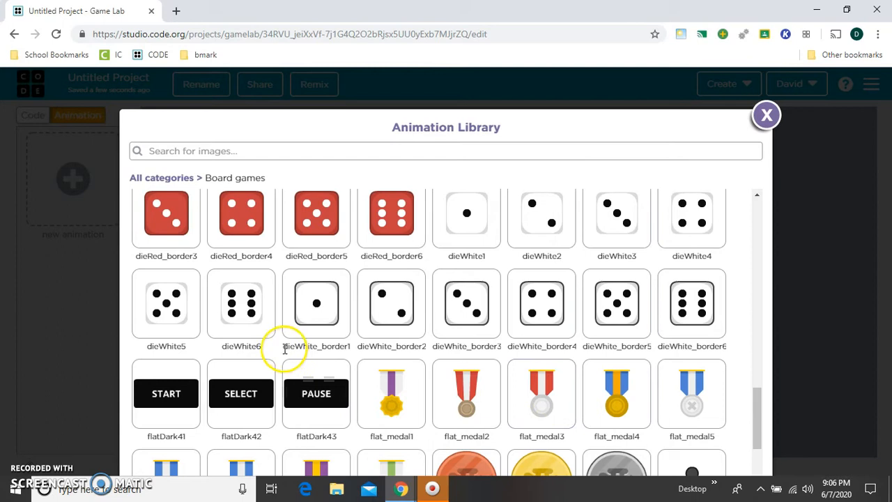
mouse_move(357, 318)
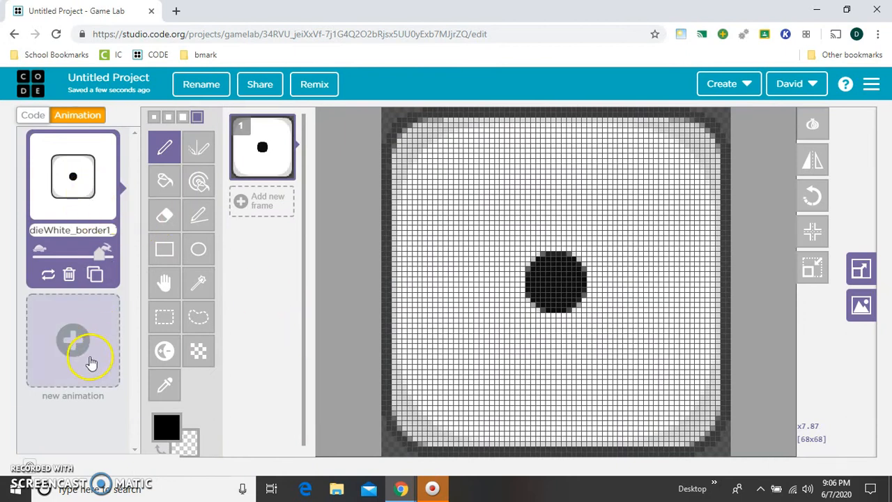
mouse_move(294, 201)
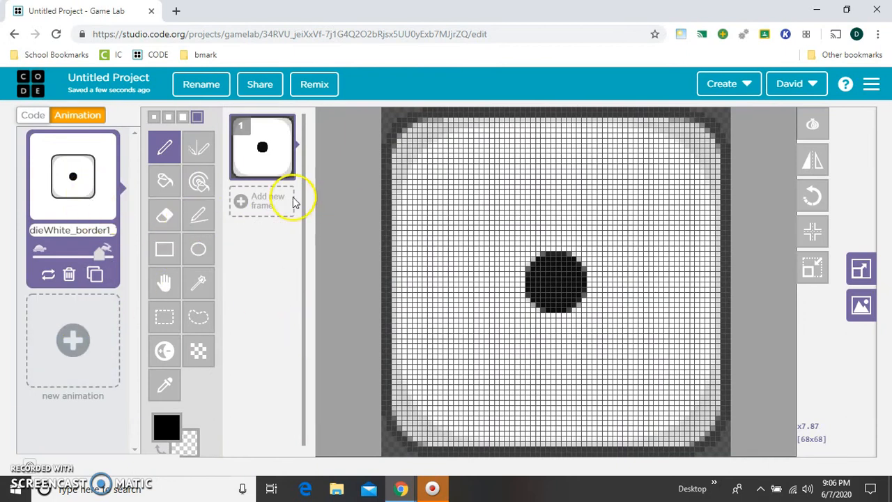
mouse_move(277, 218)
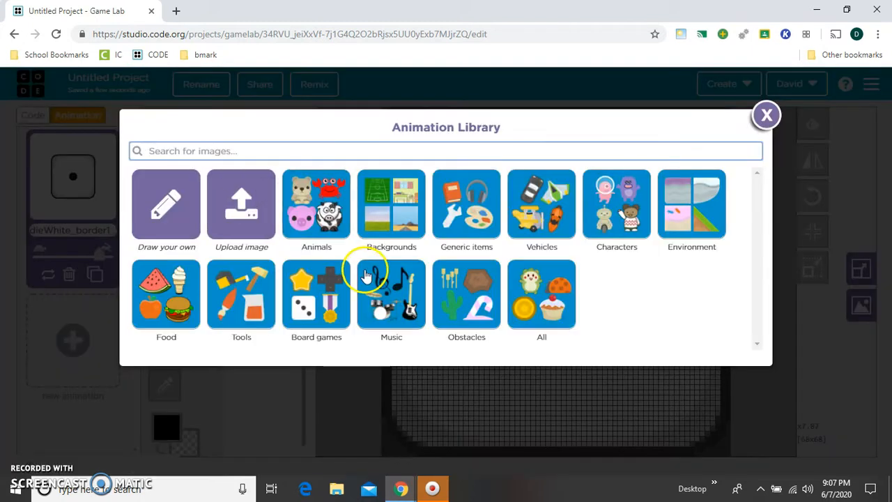
- Add the two-, three- and four-dot white die faces as the next animation frames
click(316, 292)
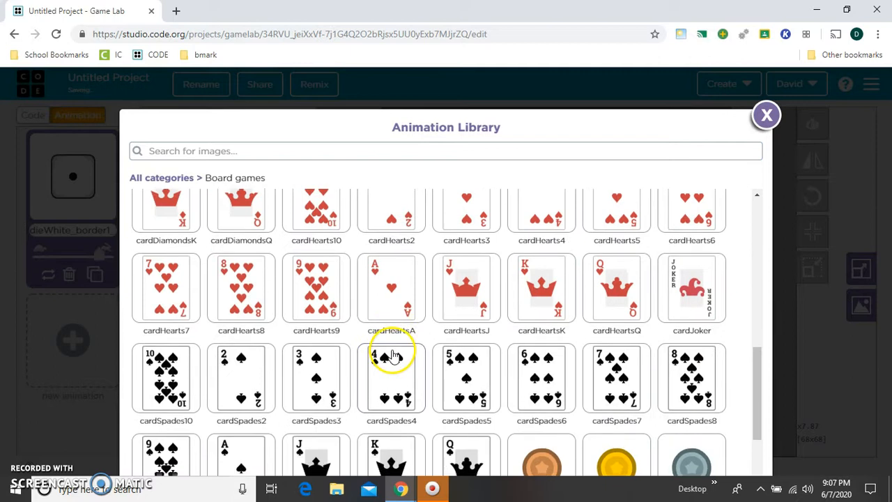
click(766, 114)
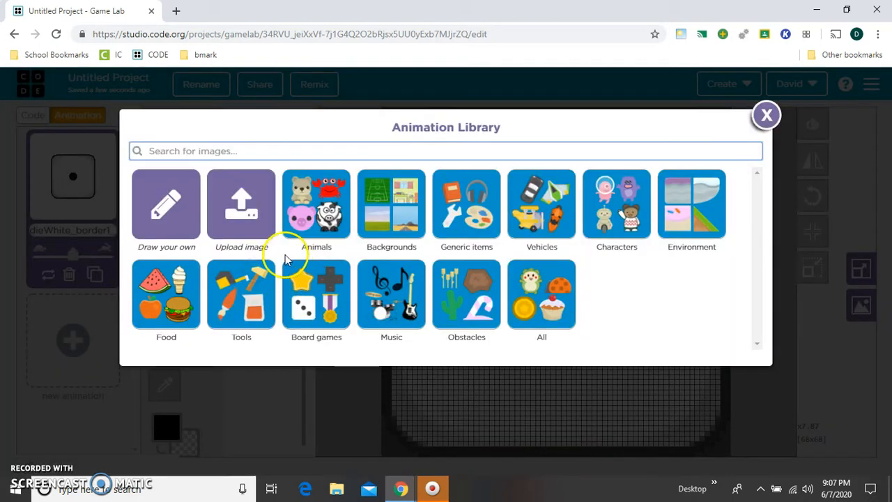
click(316, 294)
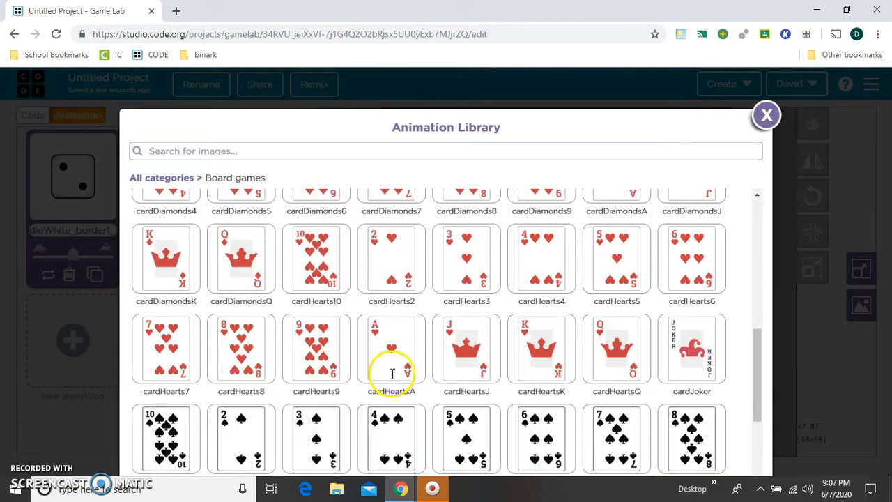
scroll(down, 3)
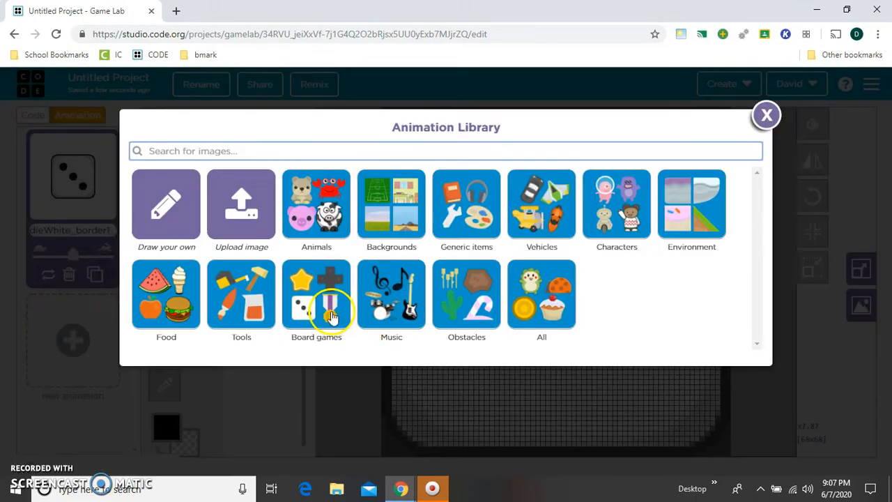
click(316, 293)
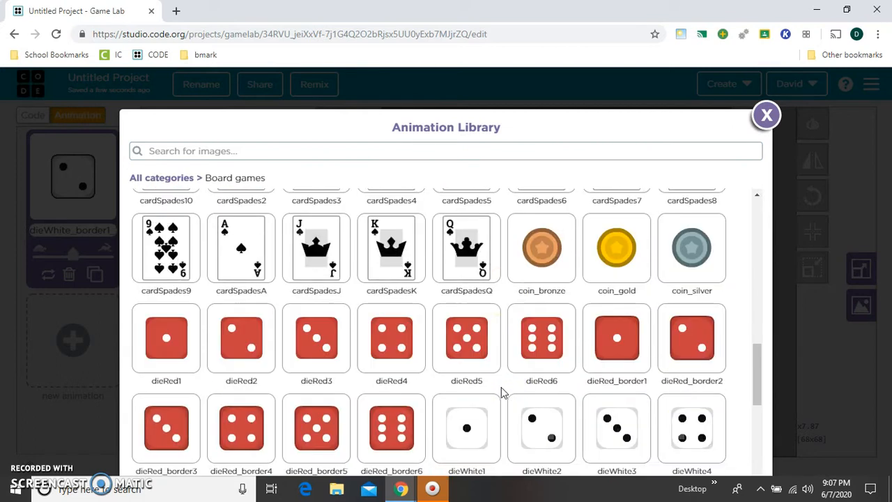
click(766, 114)
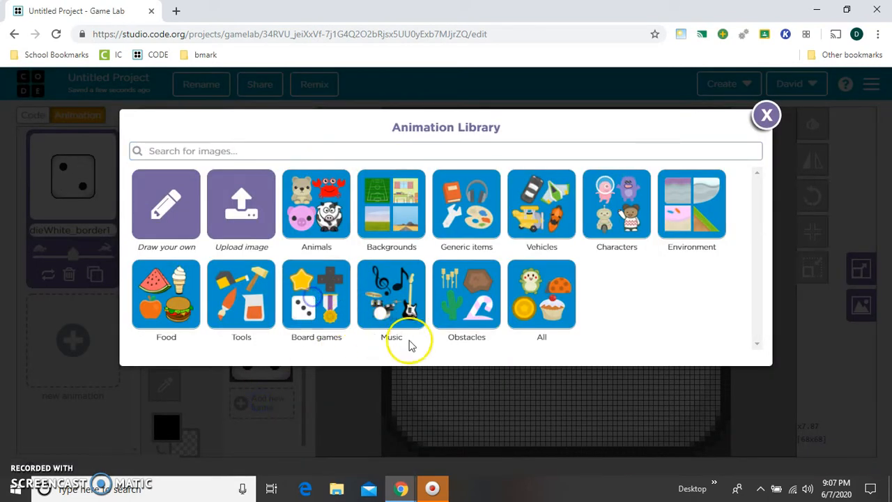
- Add the five- and six-dot white die faces as the final animation frames
click(316, 293)
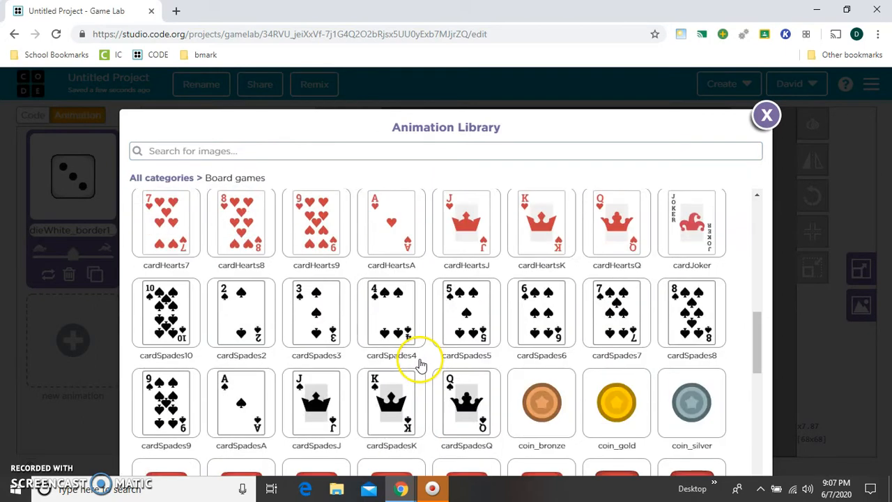
scroll(down, 3)
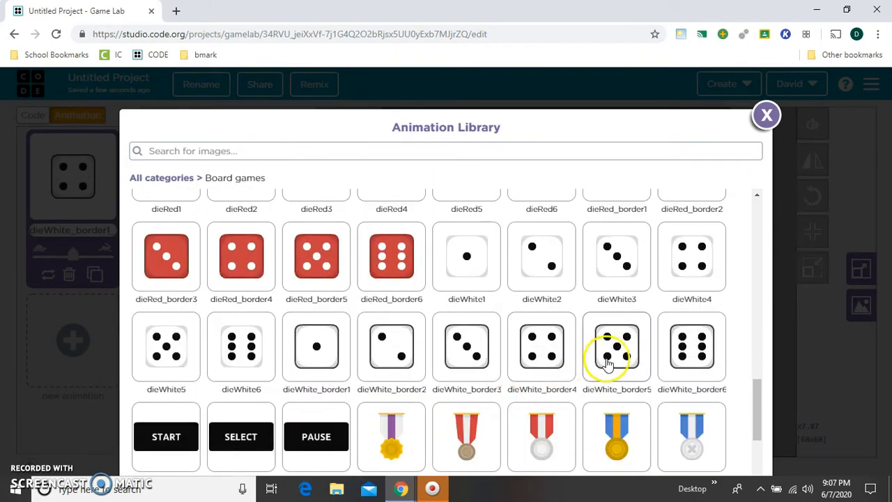
click(766, 115)
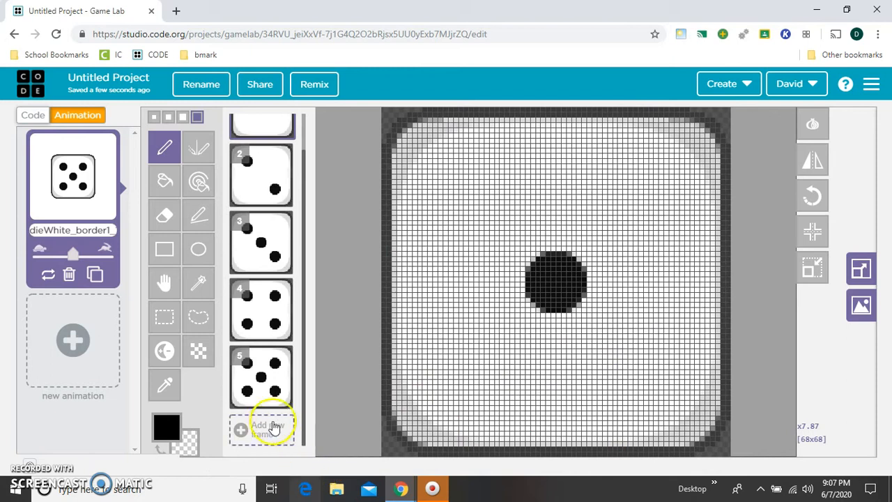
click(262, 429)
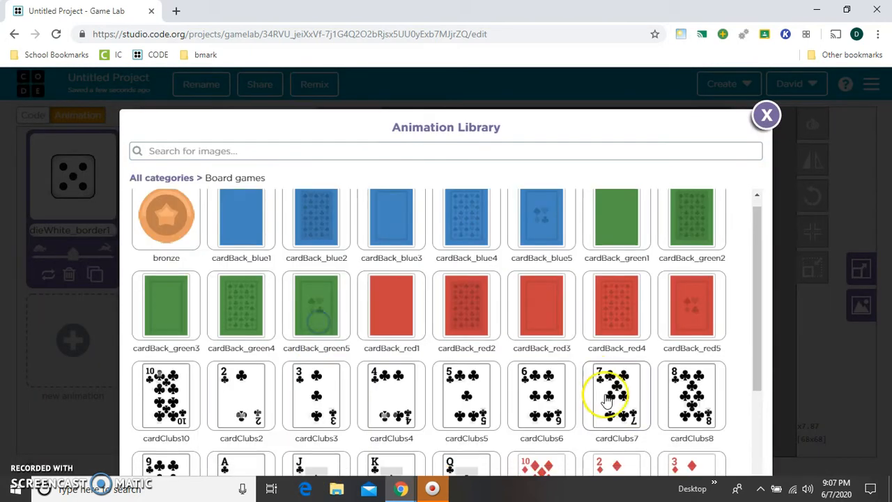
scroll(down, 3)
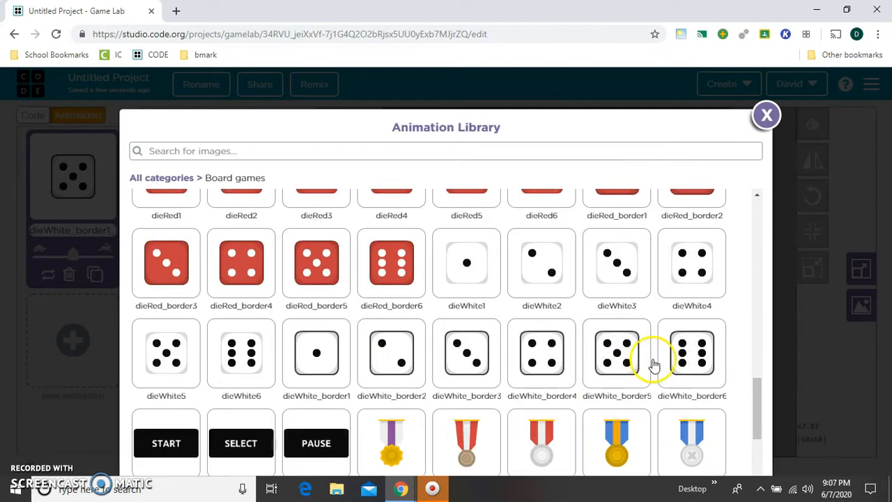
click(766, 114)
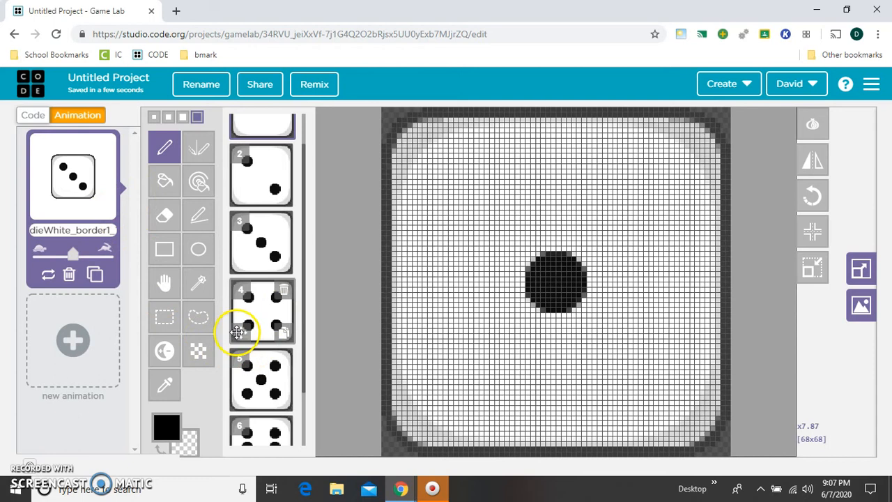
- Select the six-dot frame thumbnail to show it on the editing canvas
click(262, 170)
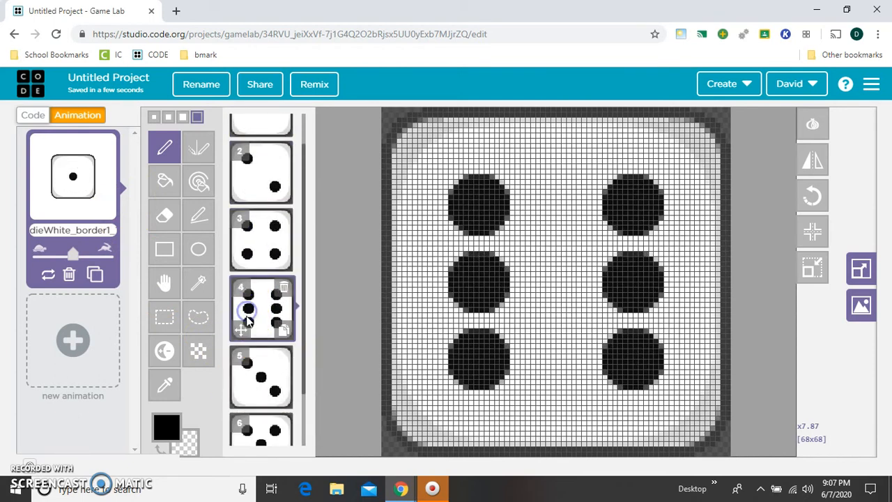
click(262, 306)
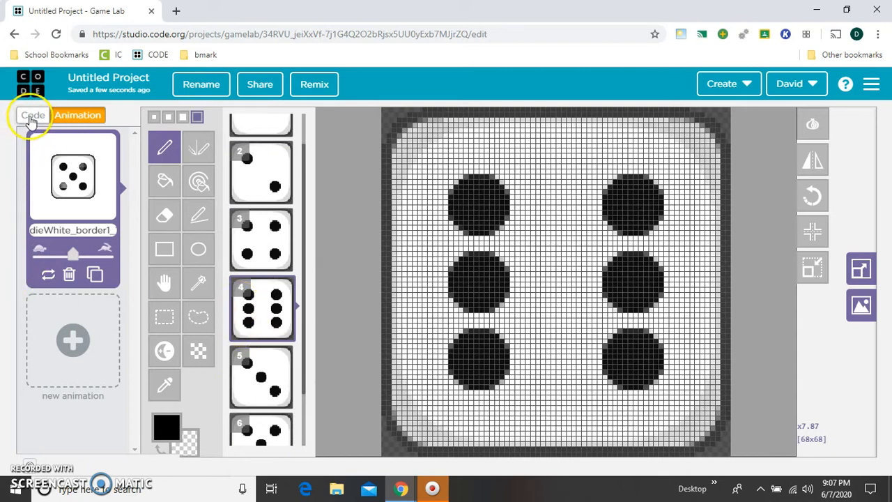
- Assign the dieWhite_border1_1 animation to the dice sprite and add a dice.scale block set larger
click(32, 114)
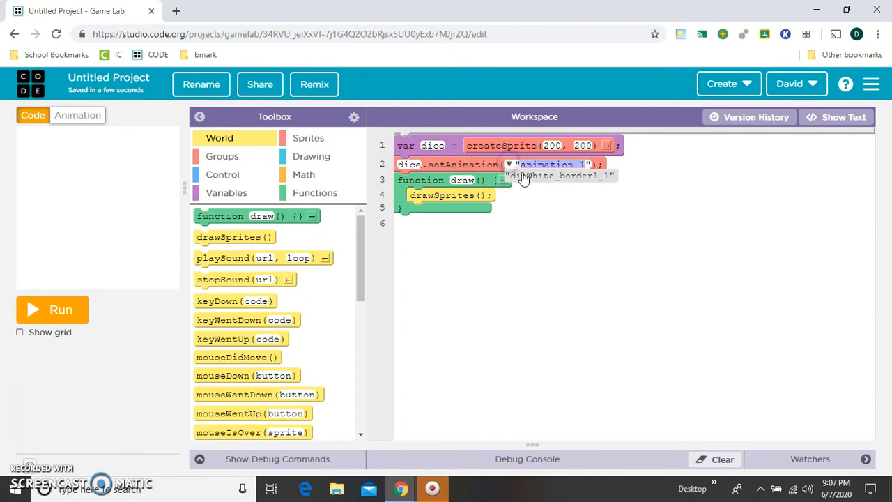
click(53, 309)
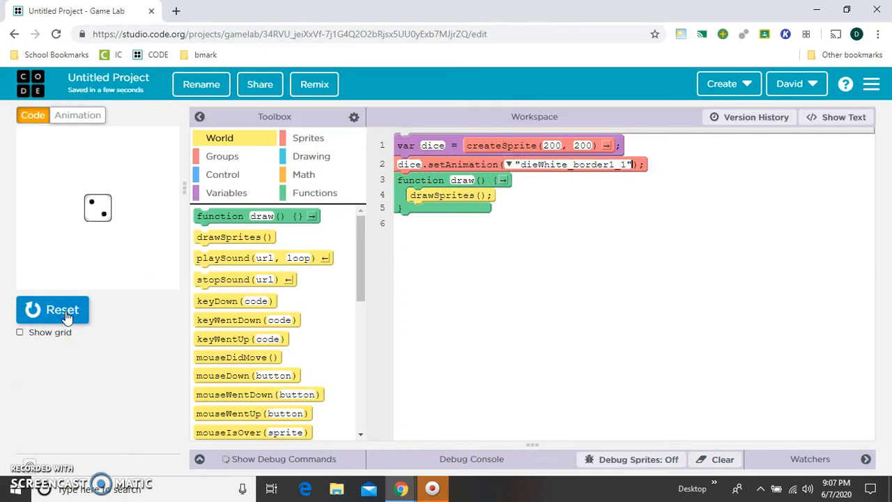
click(54, 309)
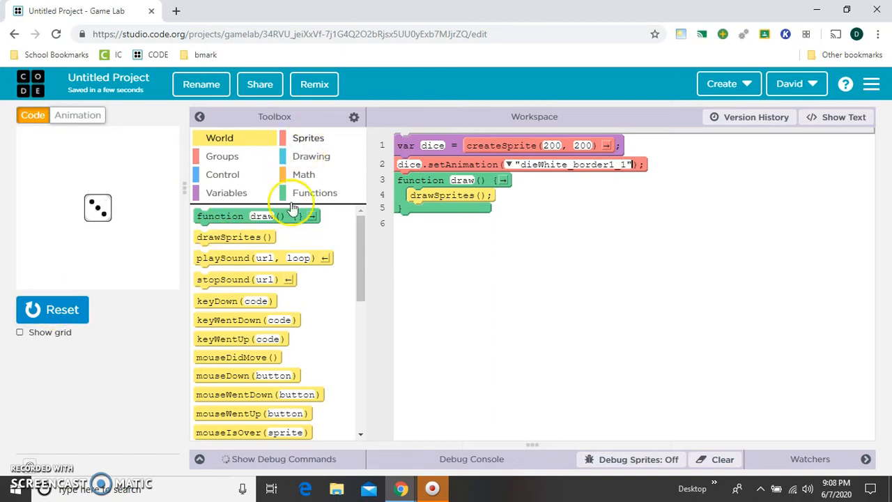
click(308, 138)
text(3)
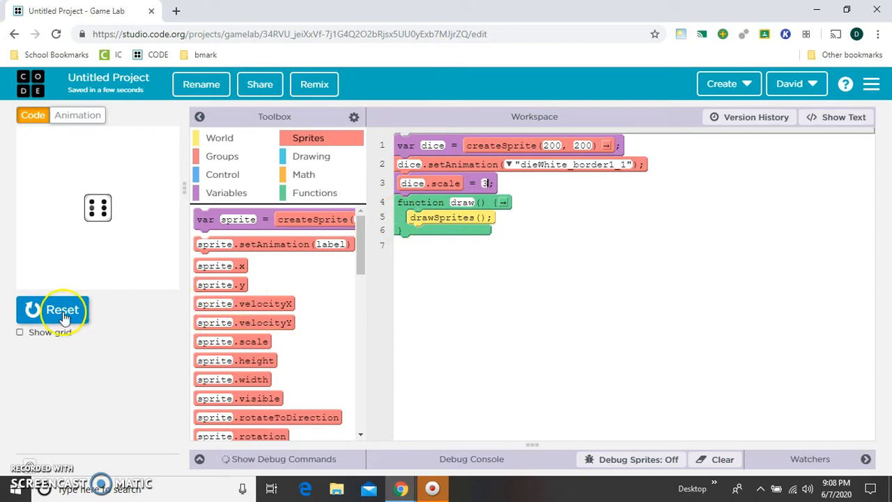
- Run the game repeatedly to watch the enlarged die cycle through its faces
click(53, 309)
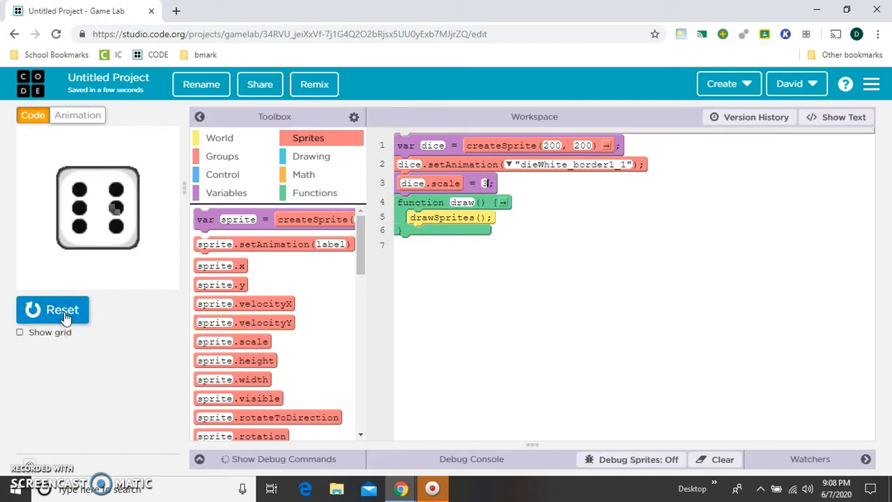
click(53, 309)
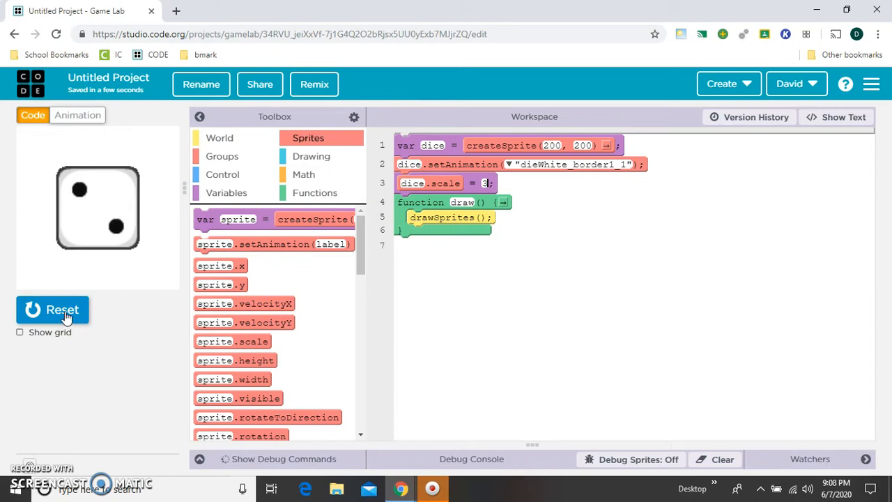
click(53, 309)
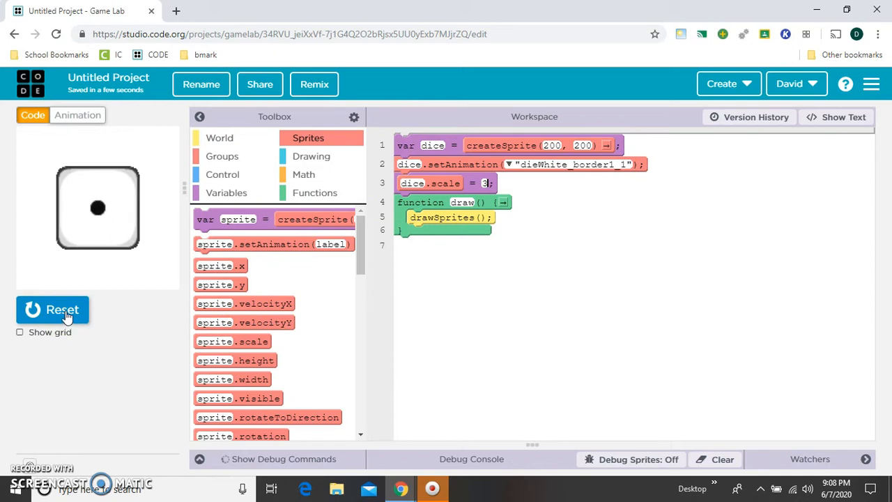
click(53, 309)
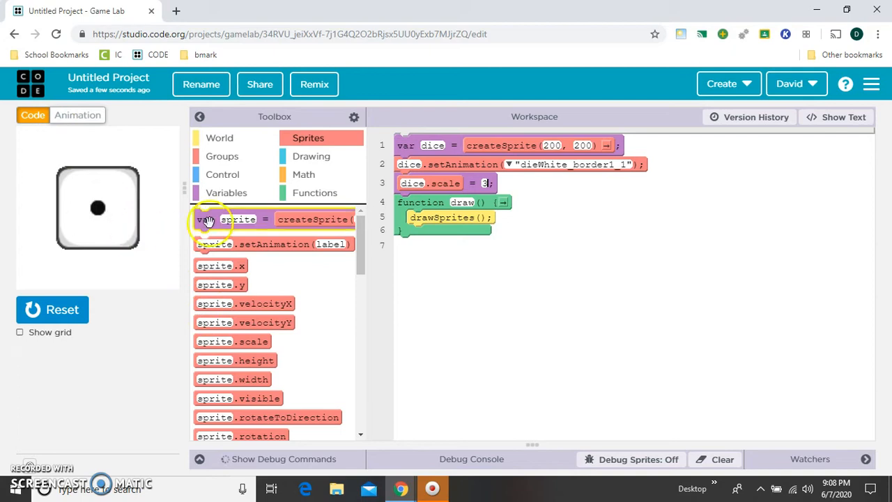
- In draw, pause the dice when mousePressedOver(dice) and play it again when keyDown("r")
click(222, 174)
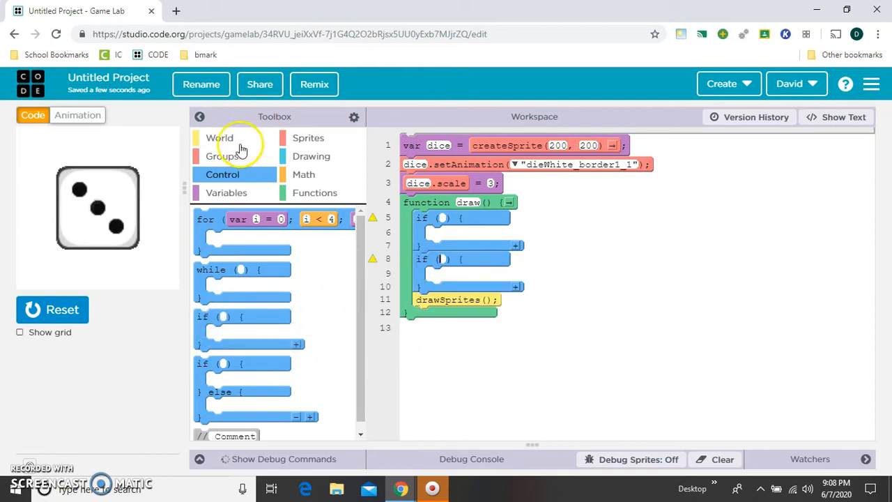
click(220, 138)
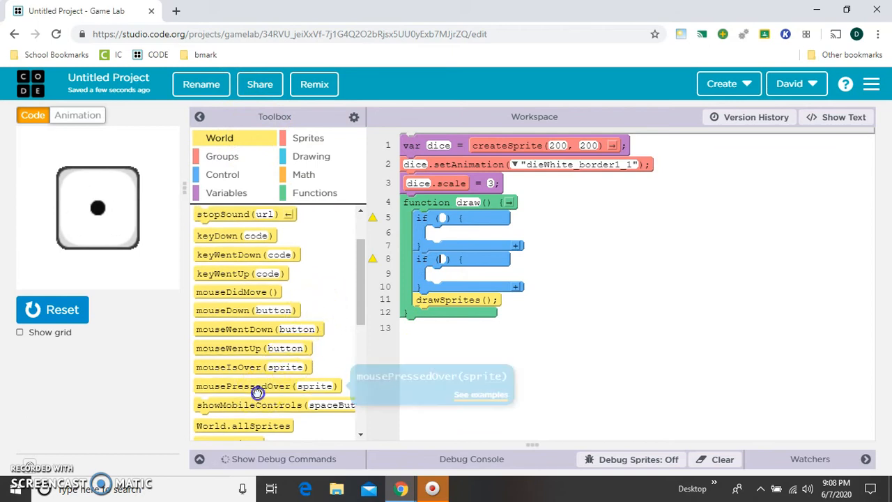
drag(257, 384, 519, 220)
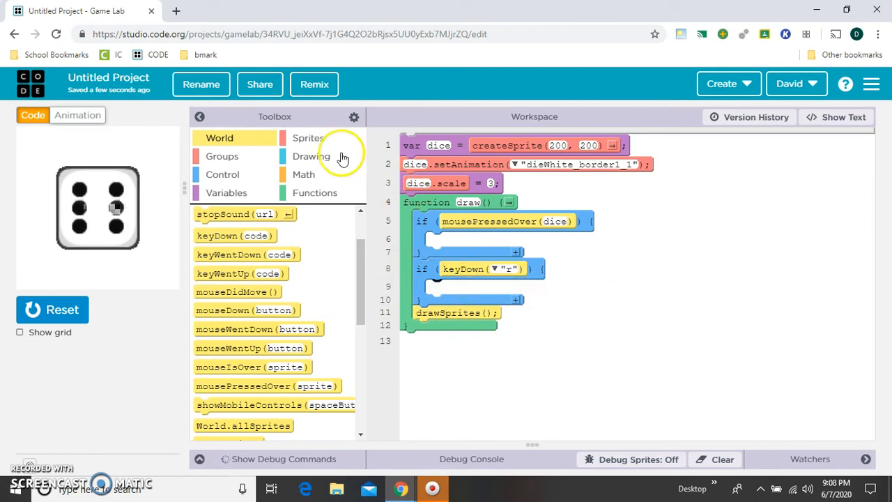
click(308, 138)
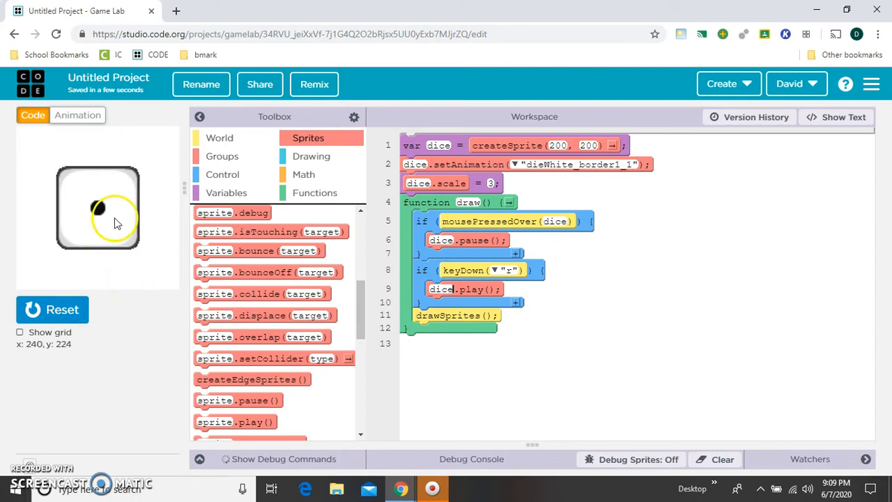
mouse_move(242, 316)
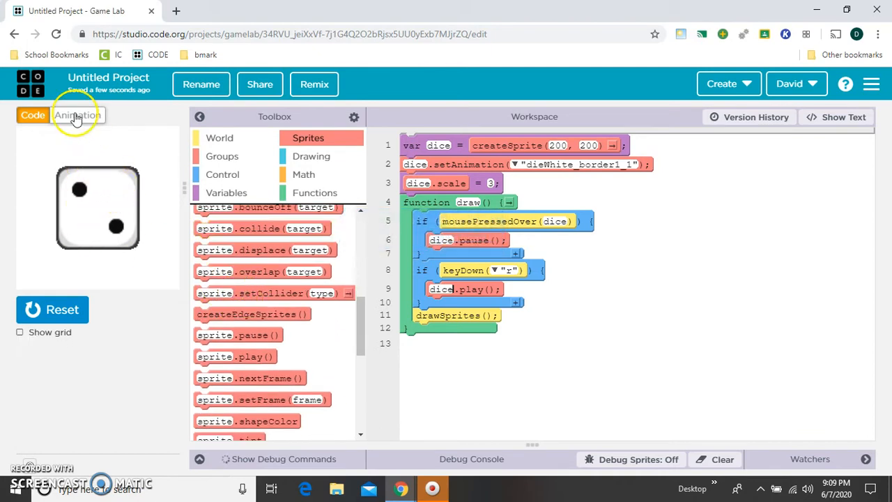
click(78, 114)
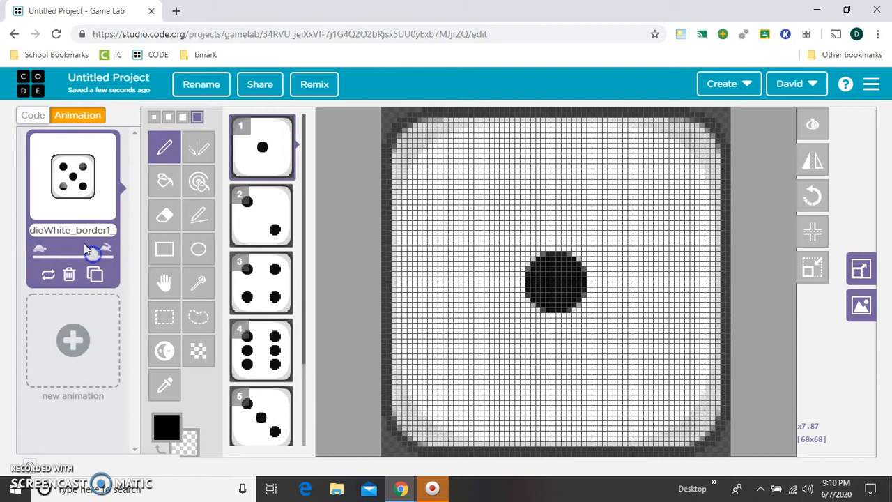
click(34, 115)
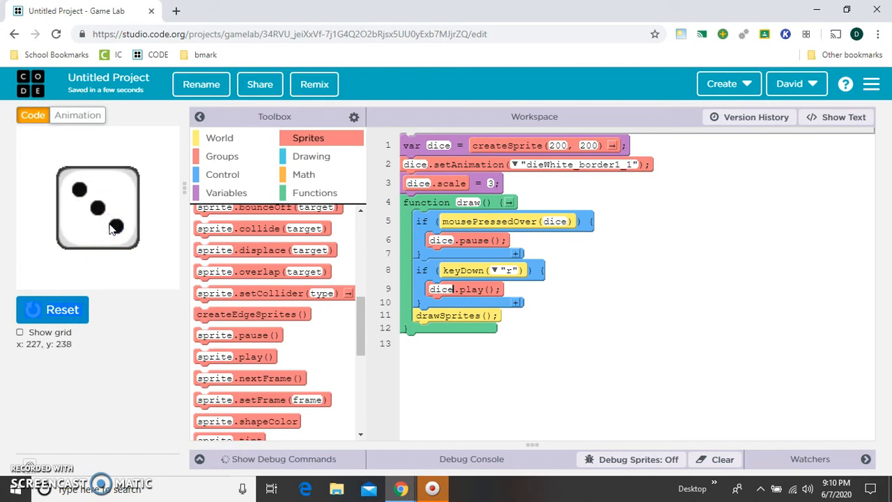
click(110, 226)
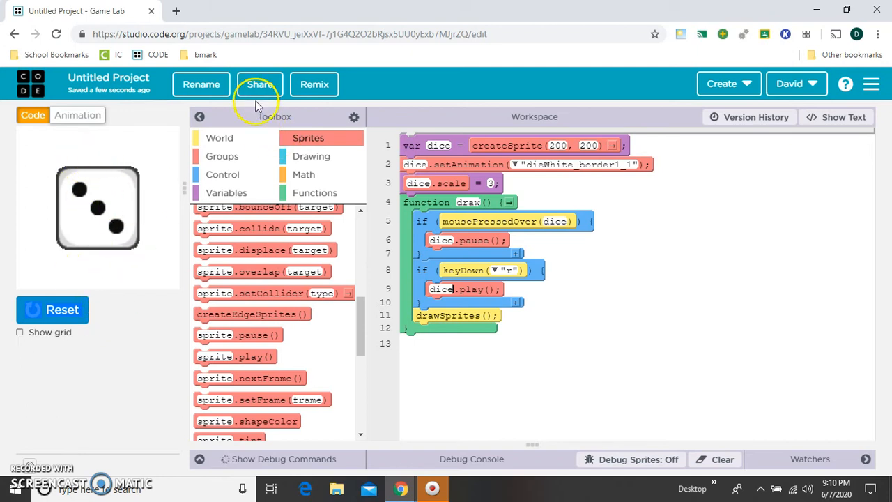
- Share the project, select its link for copying, and open a second browser tab
click(259, 83)
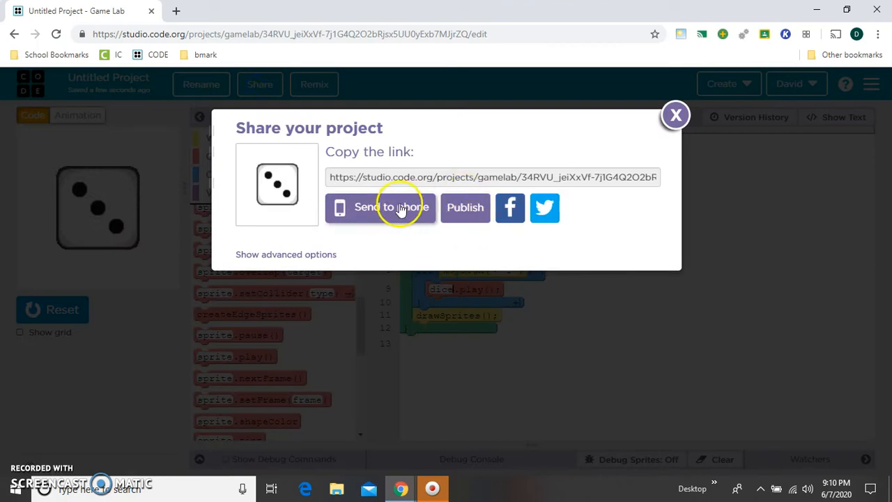
click(492, 175)
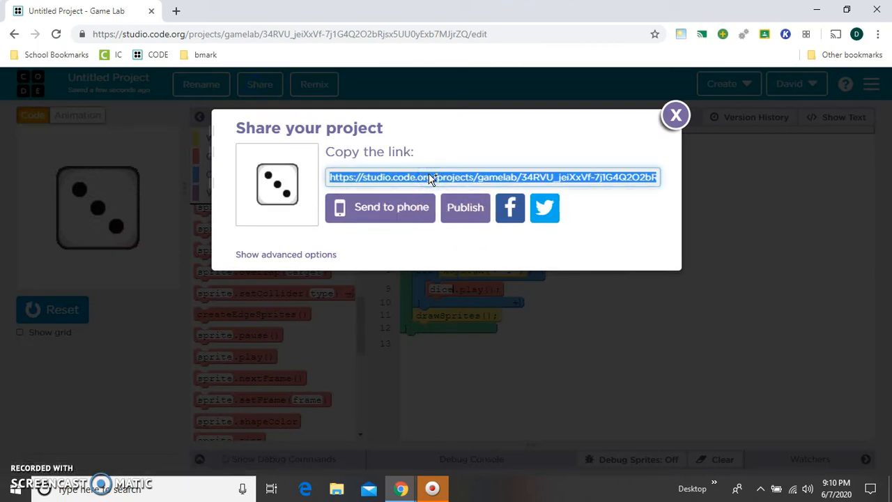
mouse_move(179, 11)
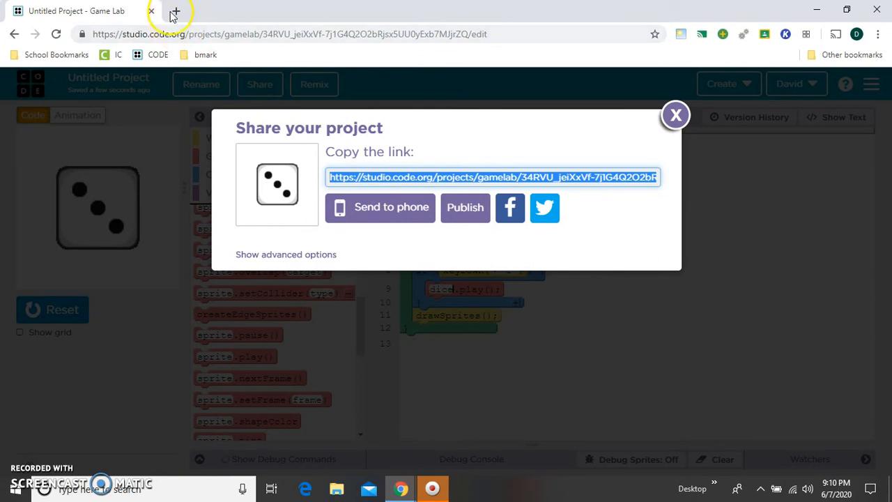
click(176, 11)
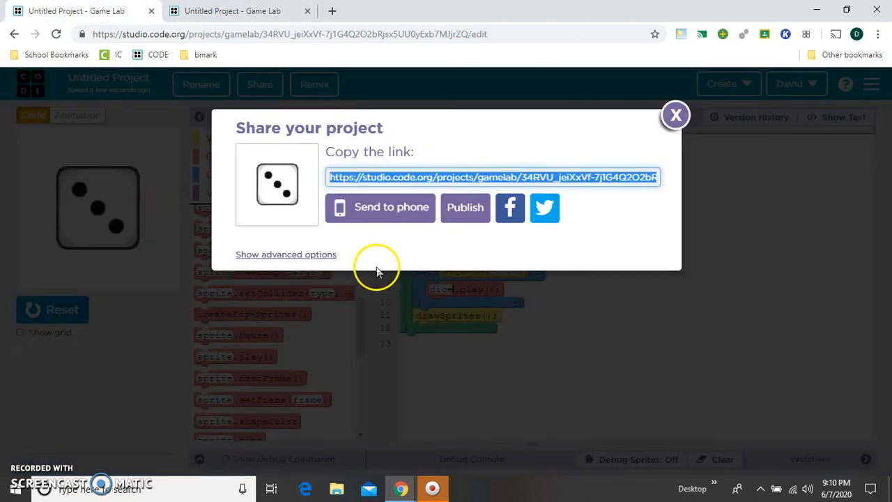
- Add showMobileControls(true, true, true, false) at line 1 and test the on-screen joystick
click(674, 114)
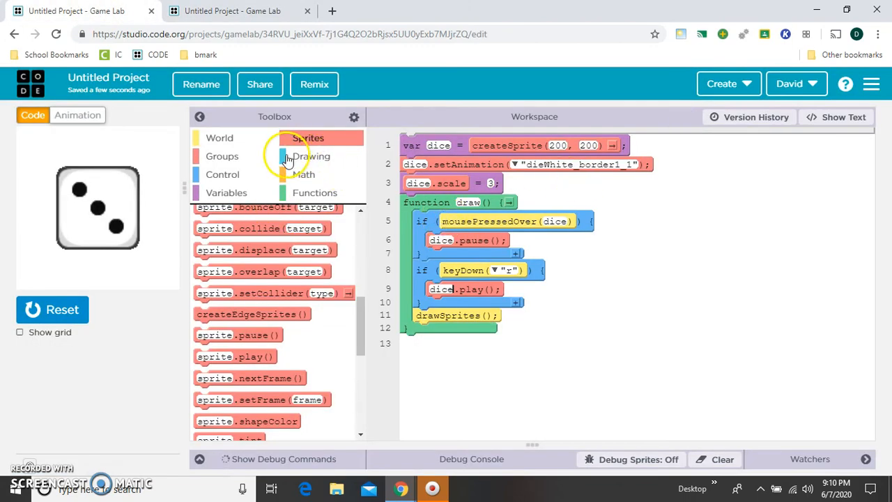
click(220, 138)
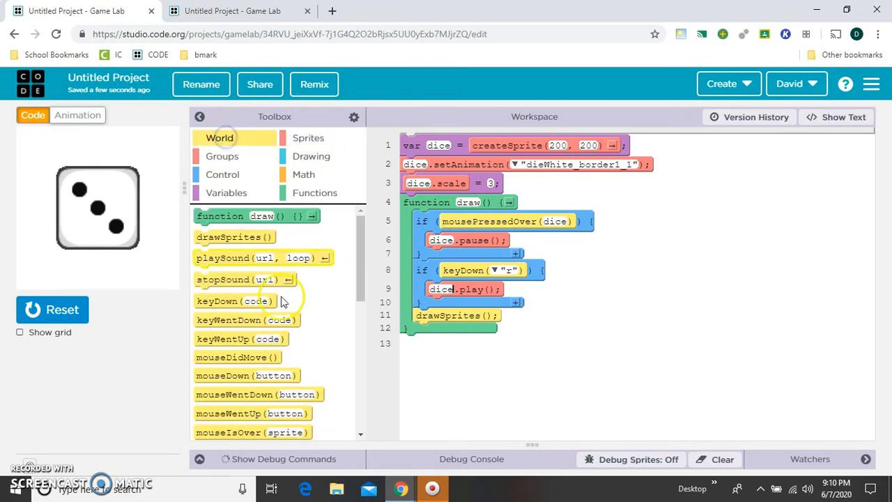
scroll(down, 3)
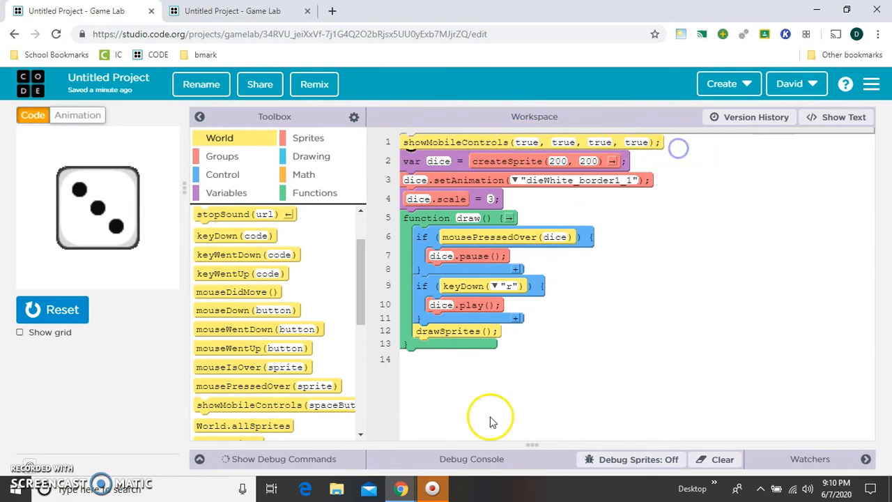
mouse_move(278, 404)
text(fals)
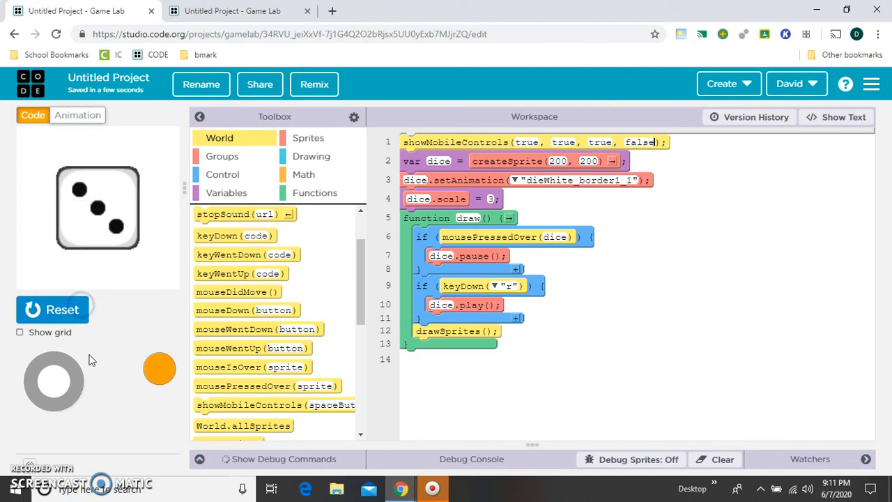
click(43, 409)
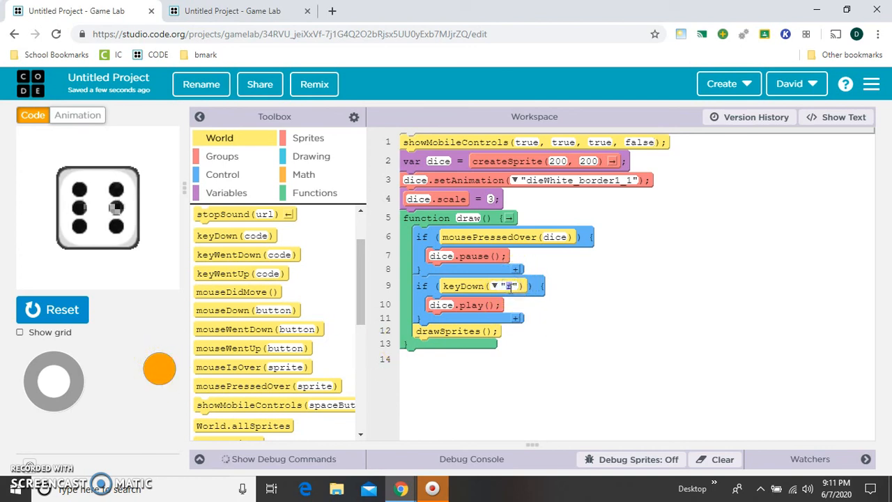
- Switch the play condition to the space key, rerun, and pause the die by clicking it
click(52, 309)
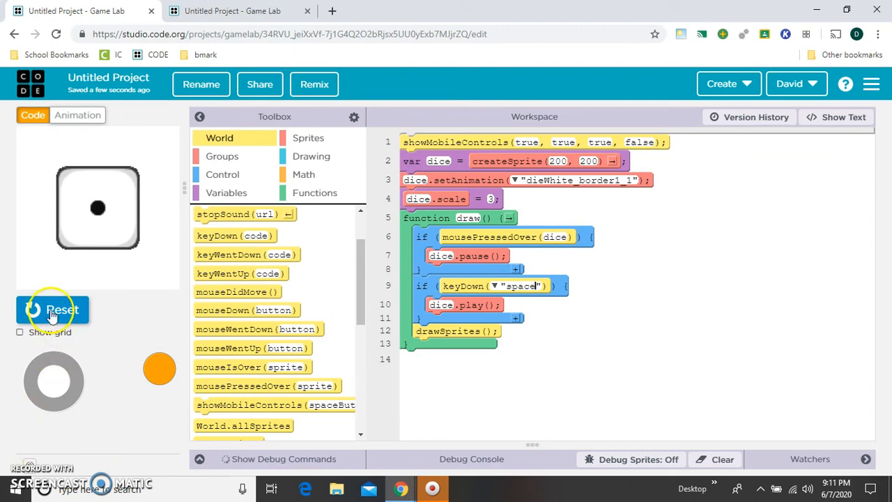
mouse_move(103, 237)
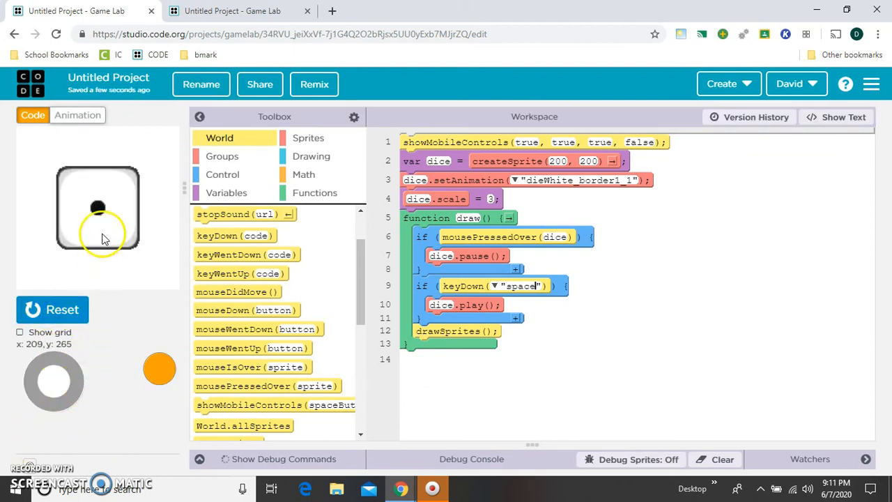
click(160, 369)
text(fal)
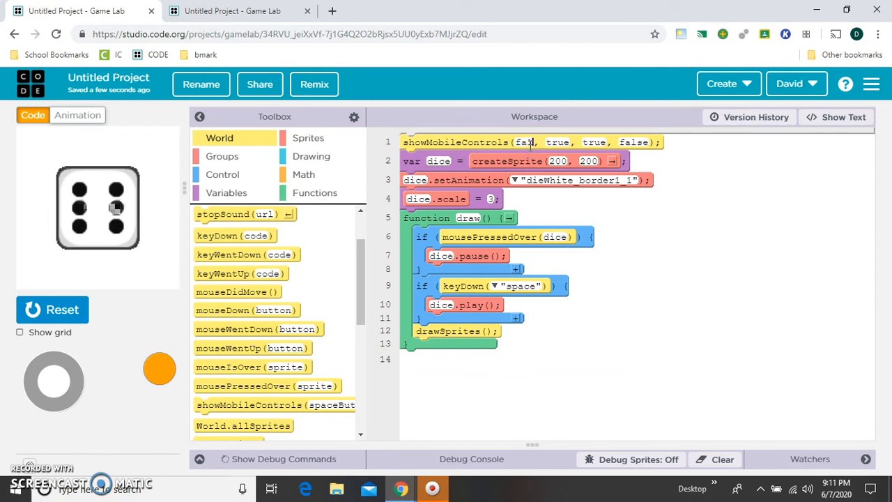
- Set showMobileControls to (true, false, true, false) to hide the joystick and rerun the game
click(53, 309)
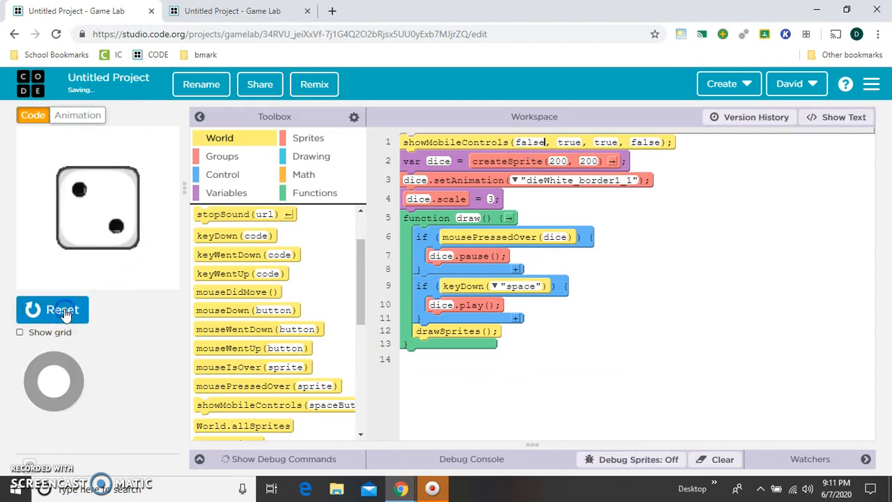
click(53, 309)
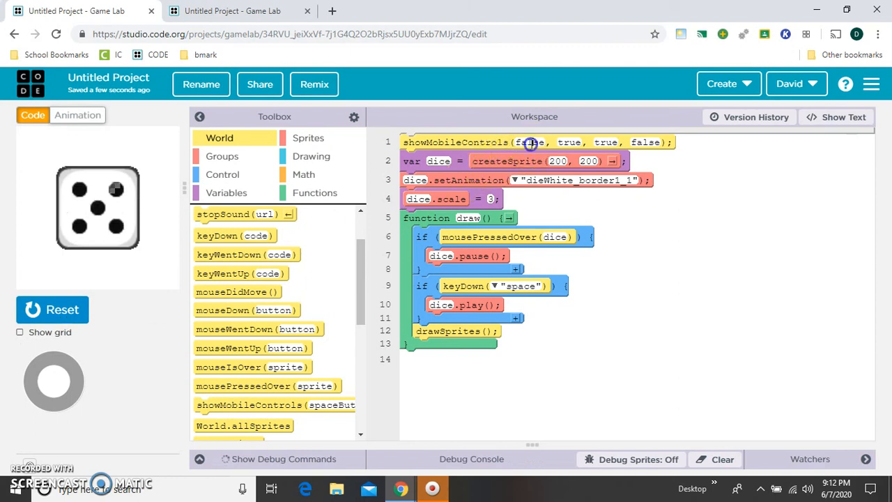
text(true,)
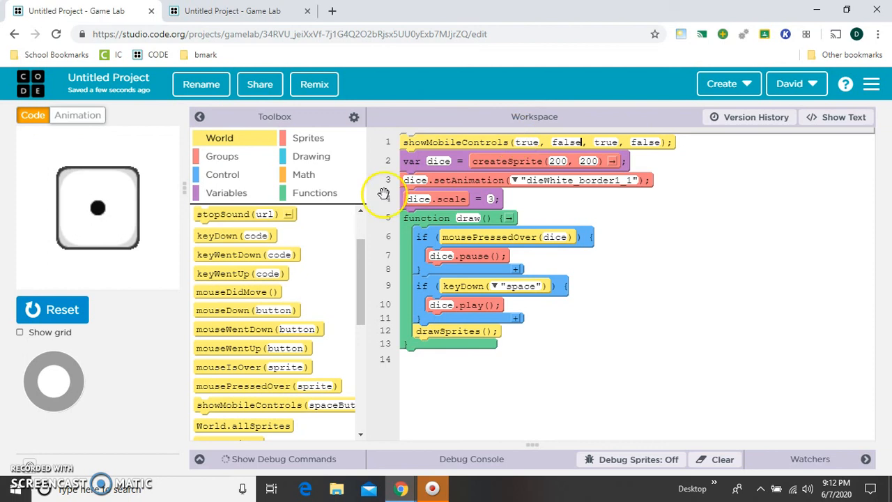
click(53, 310)
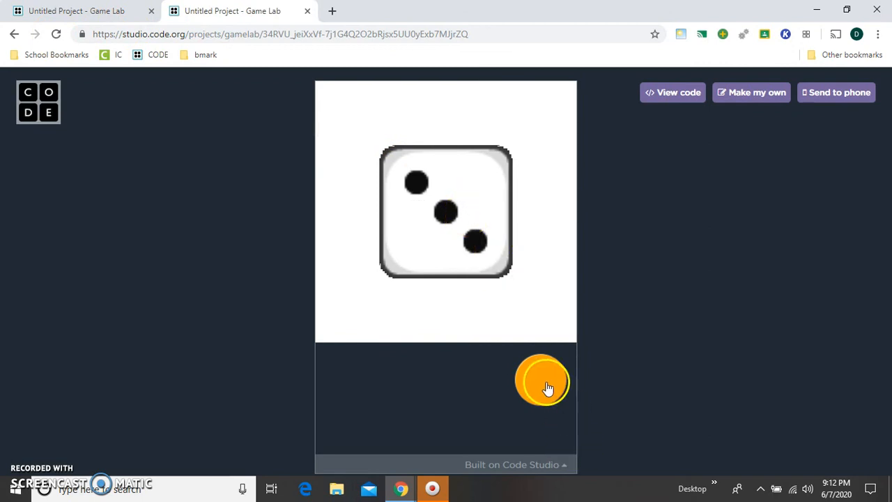
- On the shared game page, resume the rolling die with the orange action button
click(540, 379)
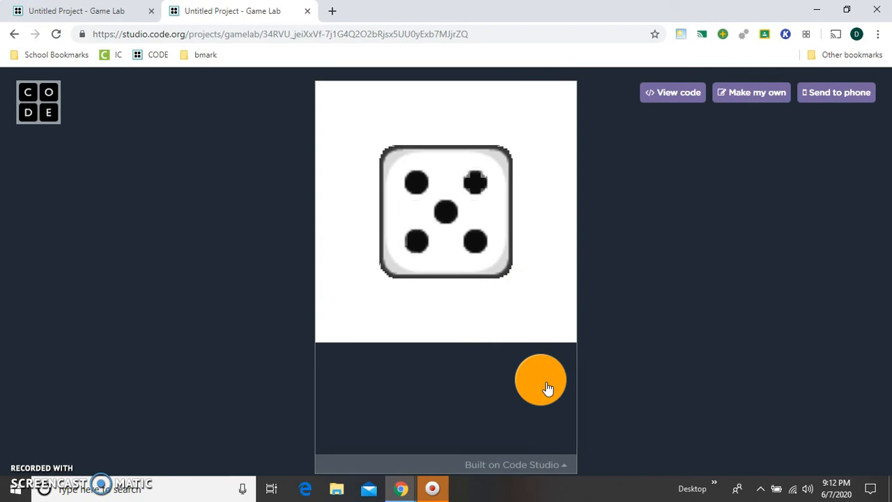